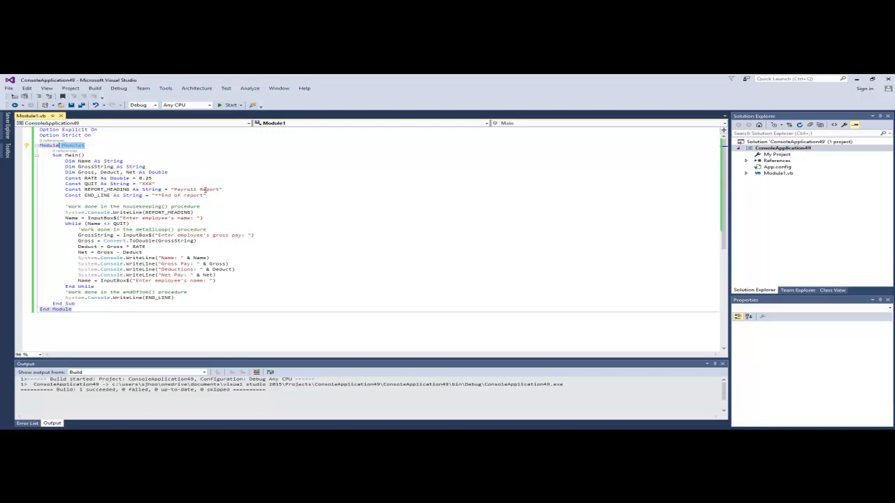
Step: Open the Debug menu of the payroll project
{"action": "left_click", "coordinate": [119, 88]}
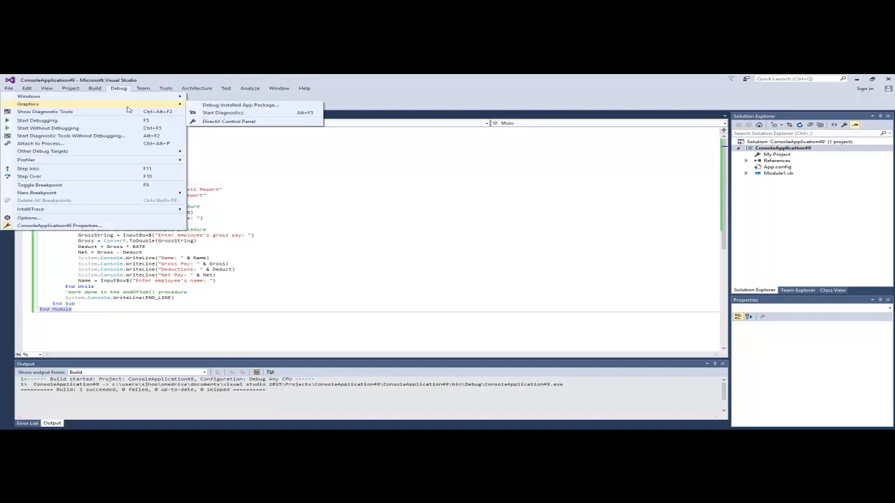
Step: Run the program without debugging, entering employee George with gross pay 200.23
{"action": "left_click", "coordinate": [38, 120]}
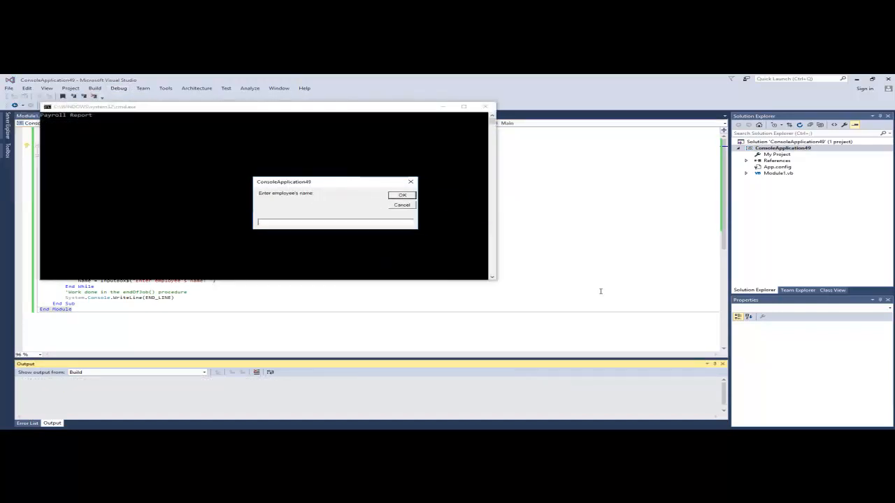
{"action": "type", "text": "Geoge"}
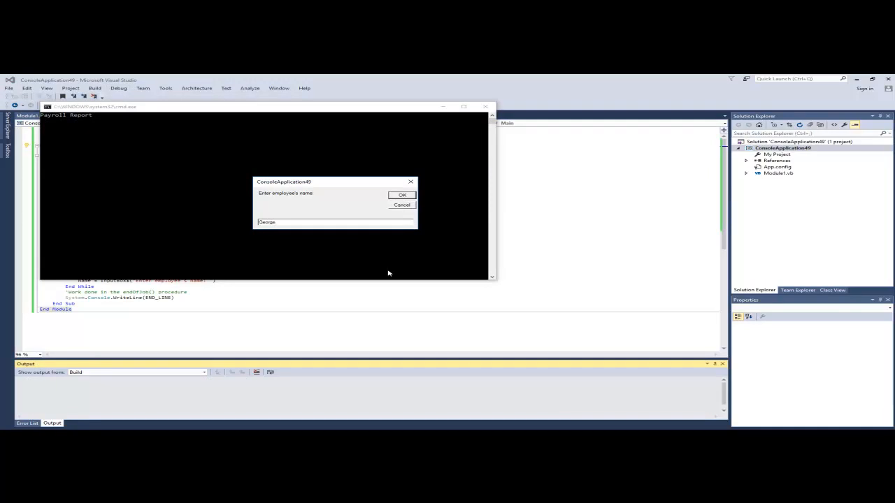
{"action": "left_click", "coordinate": [402, 194]}
{"action": "type", "text": "200.23"}
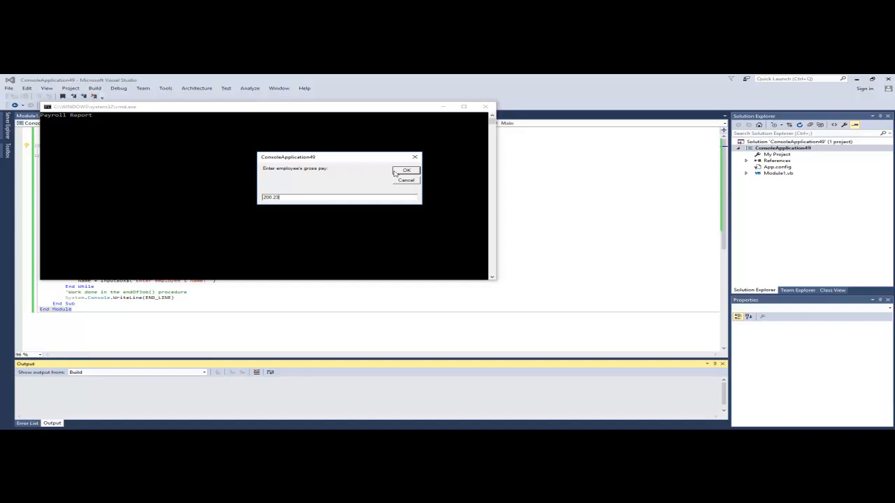
{"action": "left_click", "coordinate": [405, 171]}
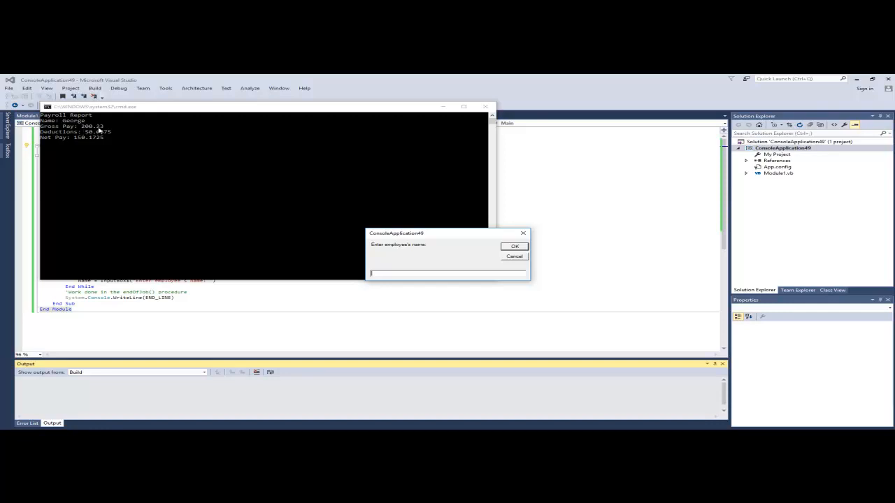
{"action": "mouse_move", "coordinate": [91, 143]}
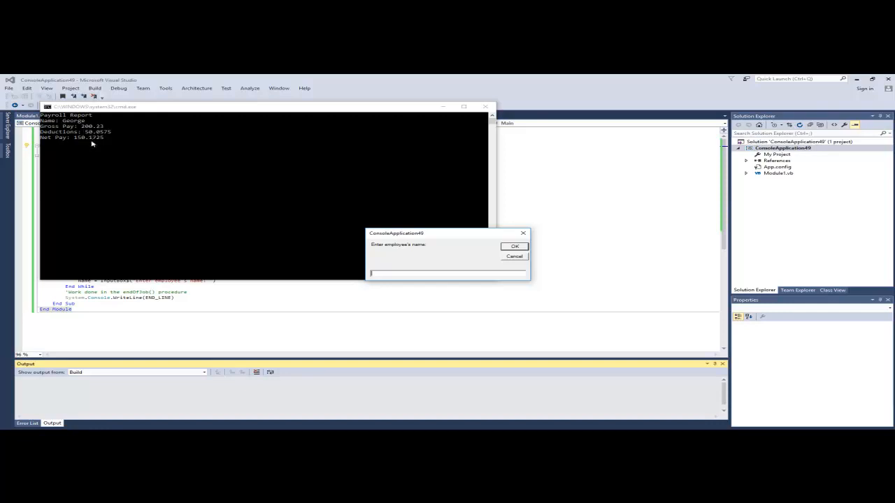
{"action": "mouse_move", "coordinate": [416, 237]}
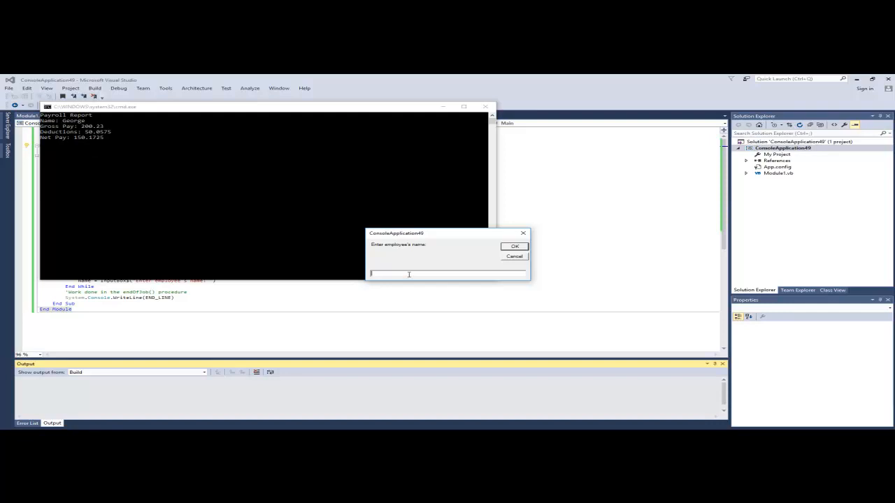
Step: Enter employee Marie with gross pay 500, then submit XXX to end the program
{"action": "type", "text": "Marie"}
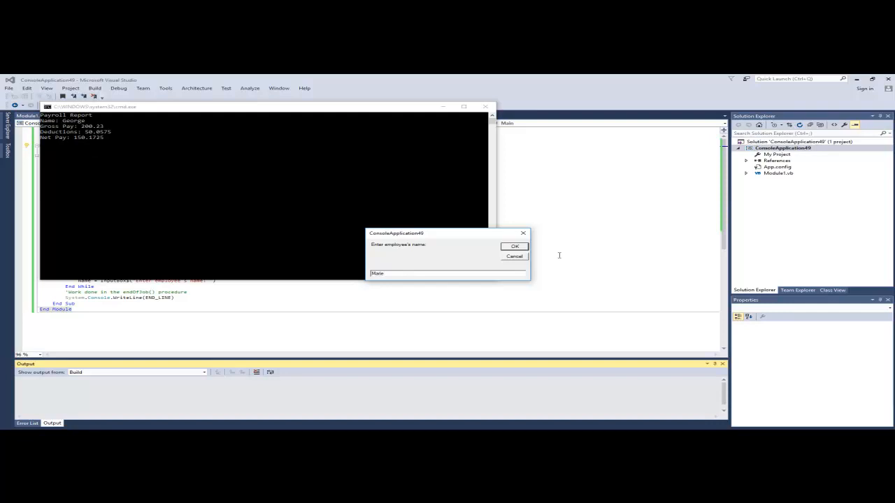
{"action": "left_click", "coordinate": [515, 246]}
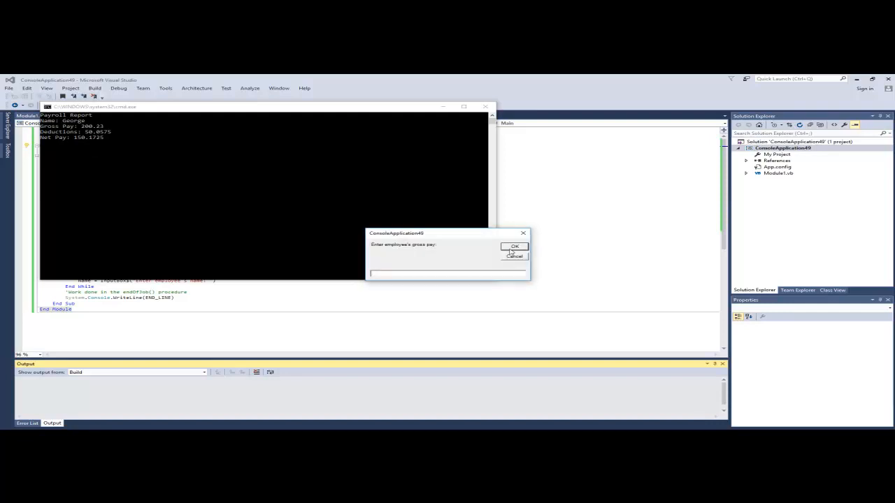
{"action": "type", "text": "n"}
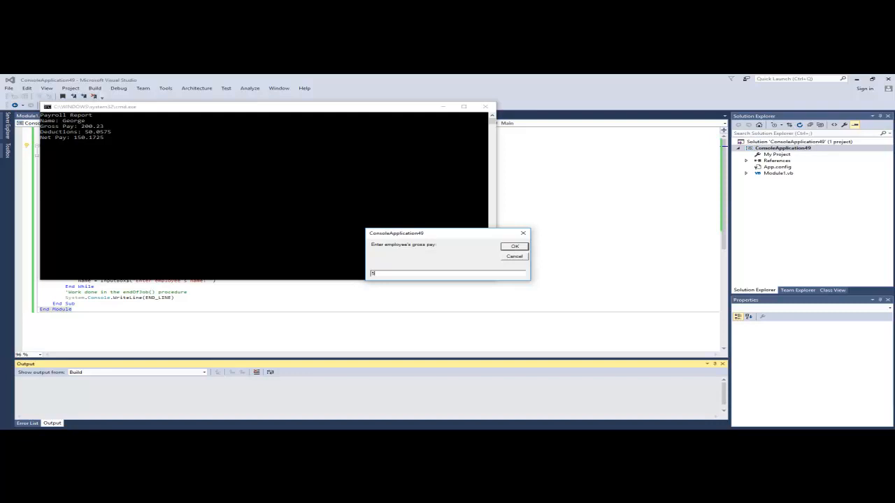
{"action": "left_click", "coordinate": [515, 246]}
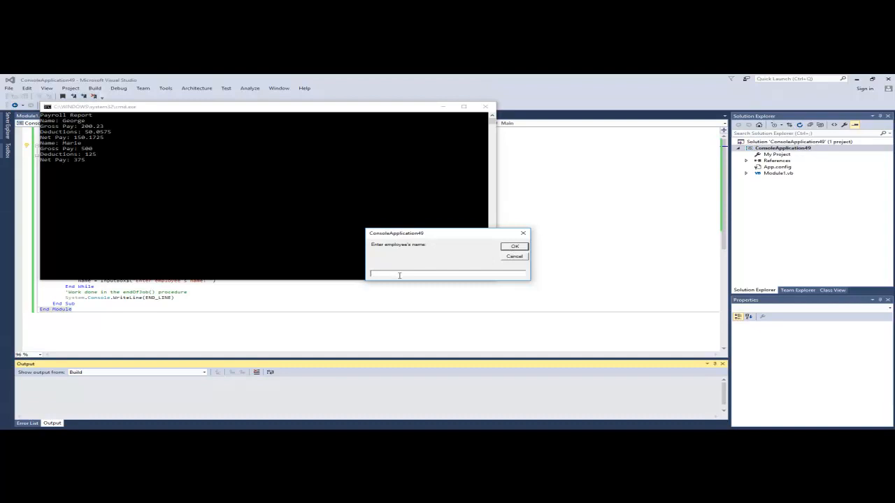
{"action": "type", "text": "xxx"}
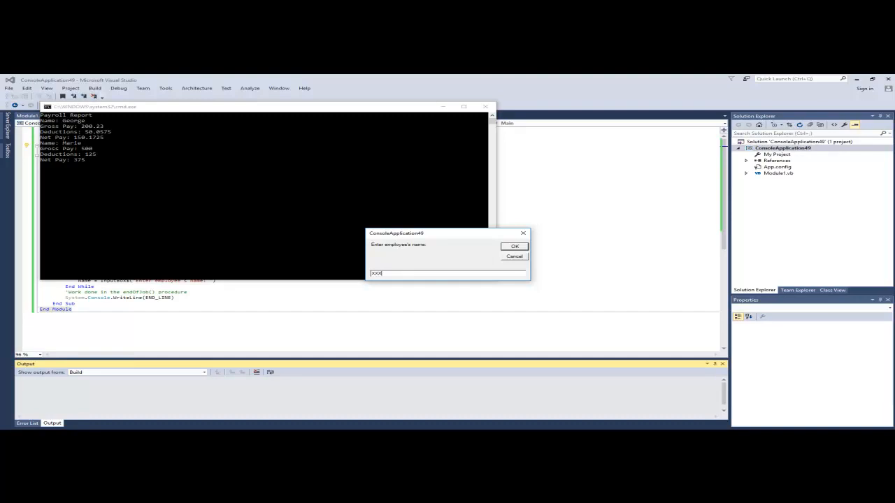
{"action": "left_click", "coordinate": [514, 246]}
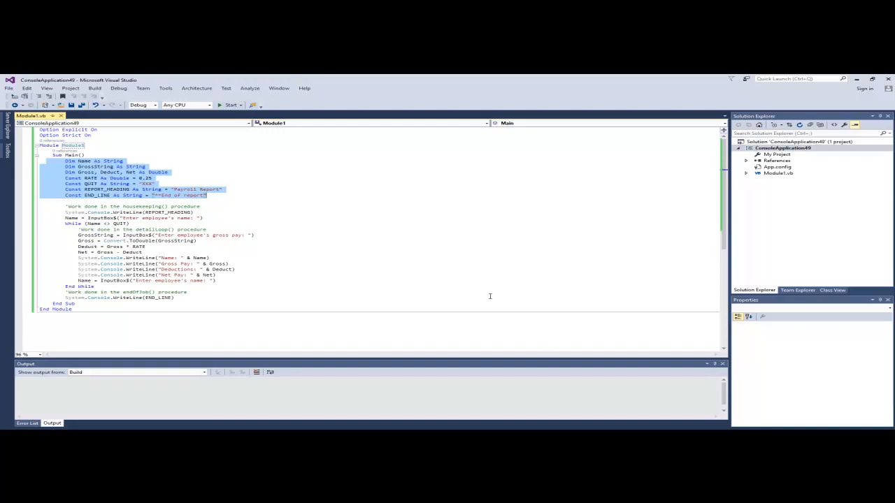
{"action": "left_click", "coordinate": [65, 161]}
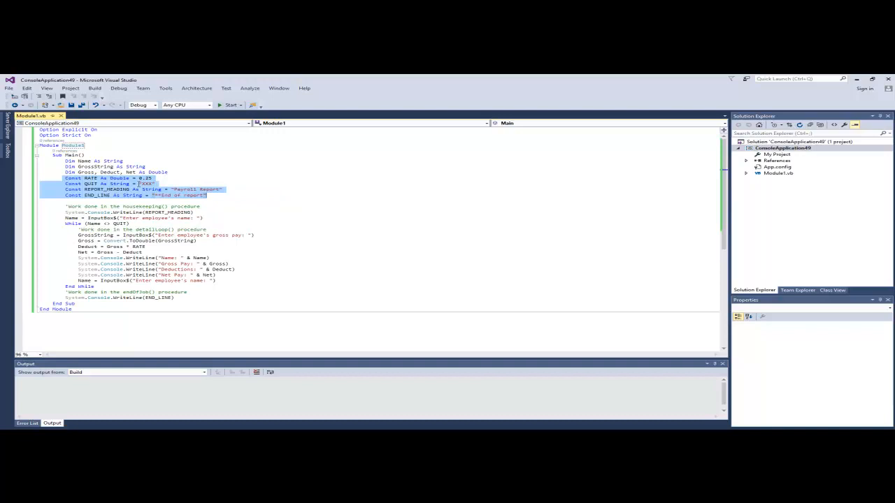
{"action": "mouse_move", "coordinate": [149, 195]}
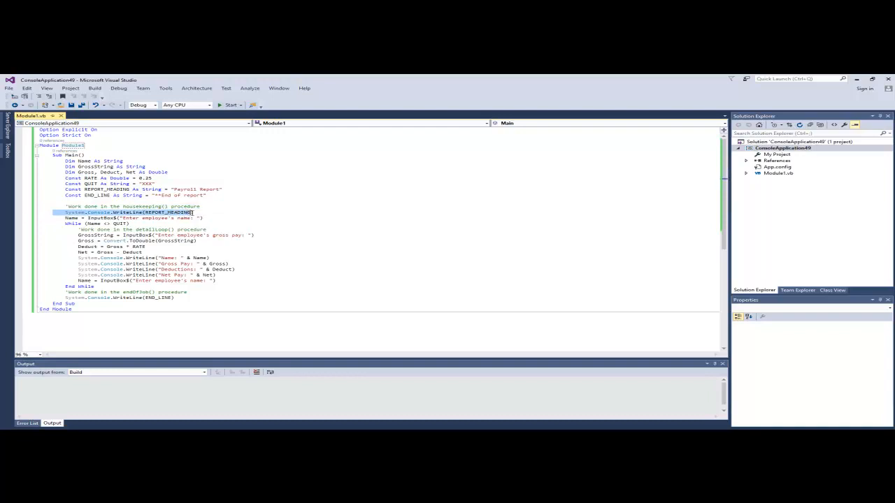
{"action": "mouse_move", "coordinate": [171, 212]}
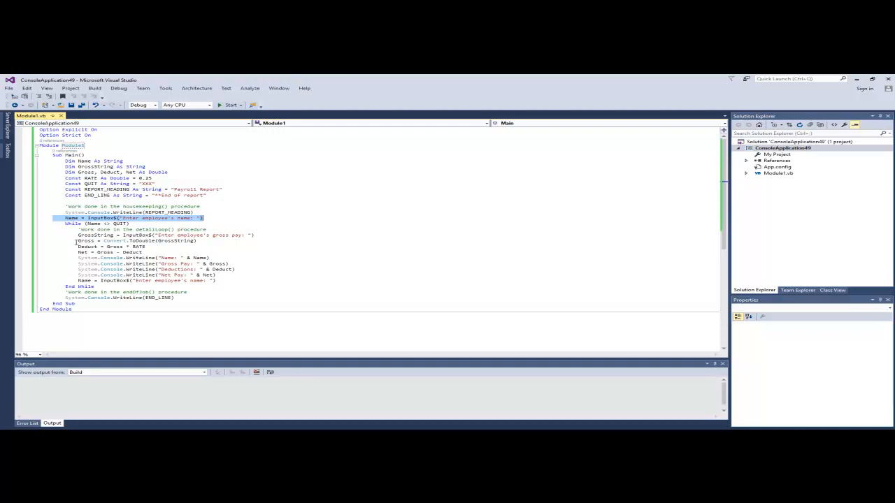
{"action": "left_click", "coordinate": [72, 224]}
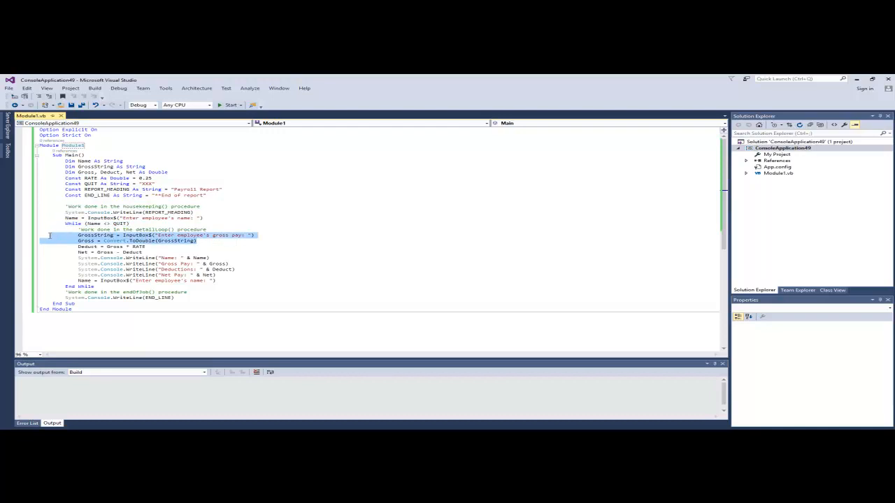
{"action": "mouse_move", "coordinate": [390, 290]}
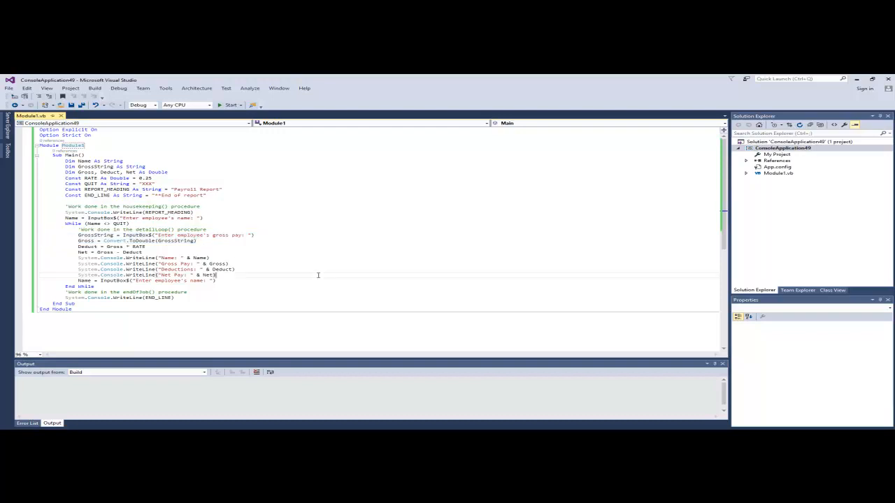
{"action": "double_click", "coordinate": [97, 235]}
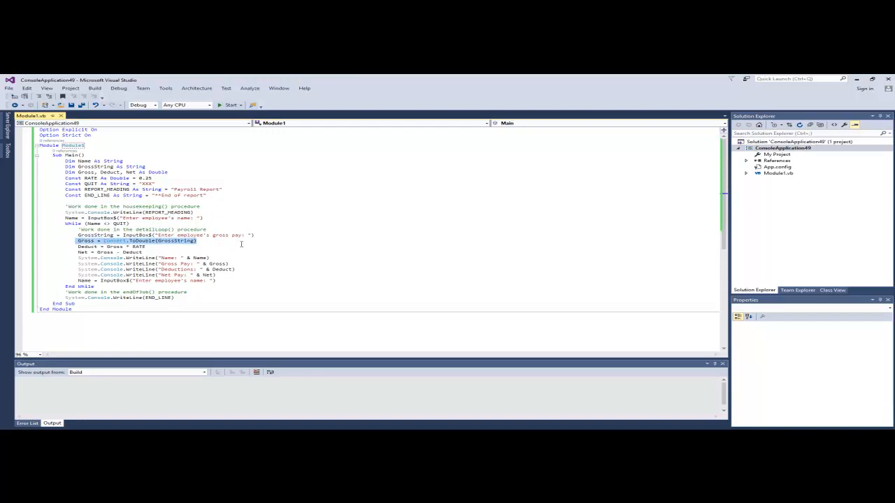
{"action": "mouse_move", "coordinate": [348, 300]}
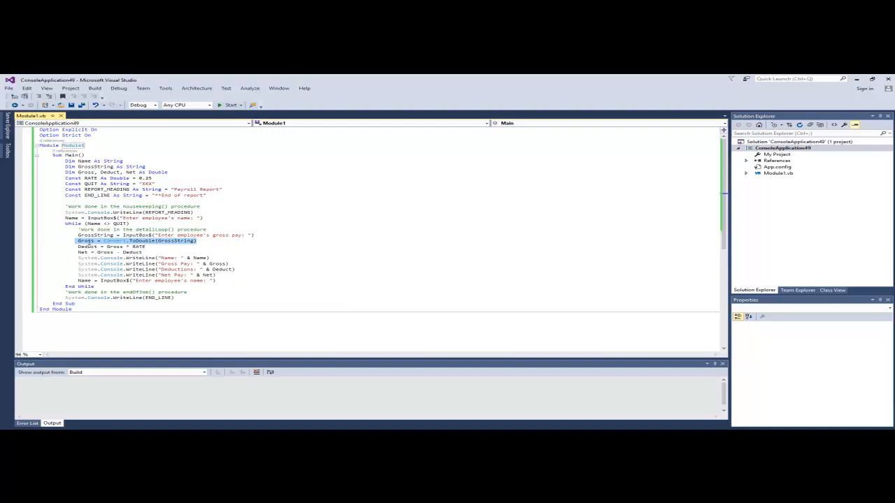
{"action": "left_click", "coordinate": [77, 247]}
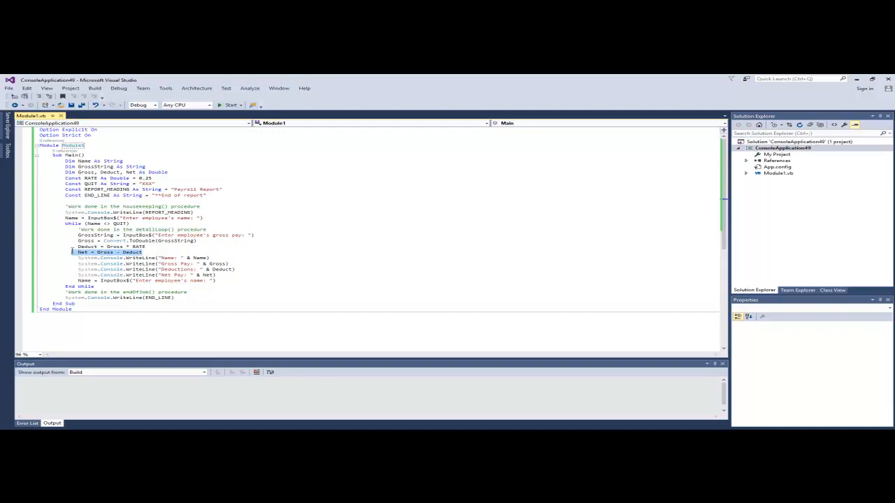
{"action": "left_click_drag", "start_coordinate": [80, 258], "coordinate": [216, 275]}
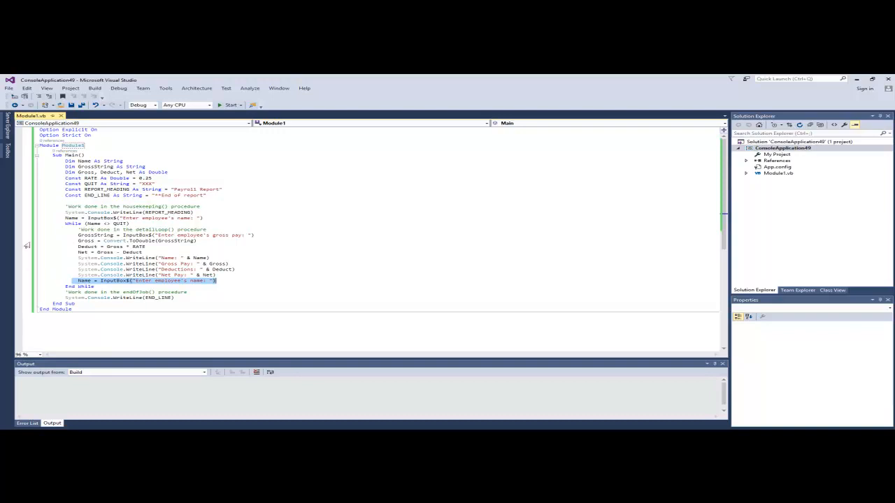
{"action": "mouse_move", "coordinate": [90, 224]}
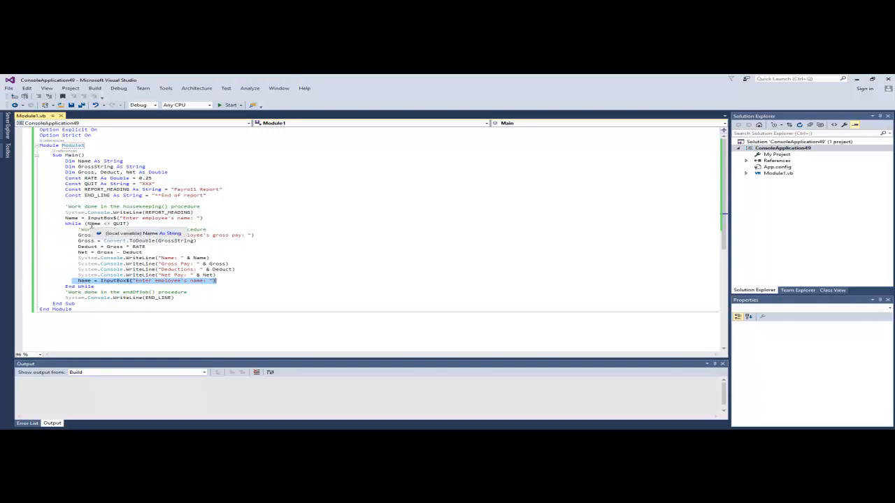